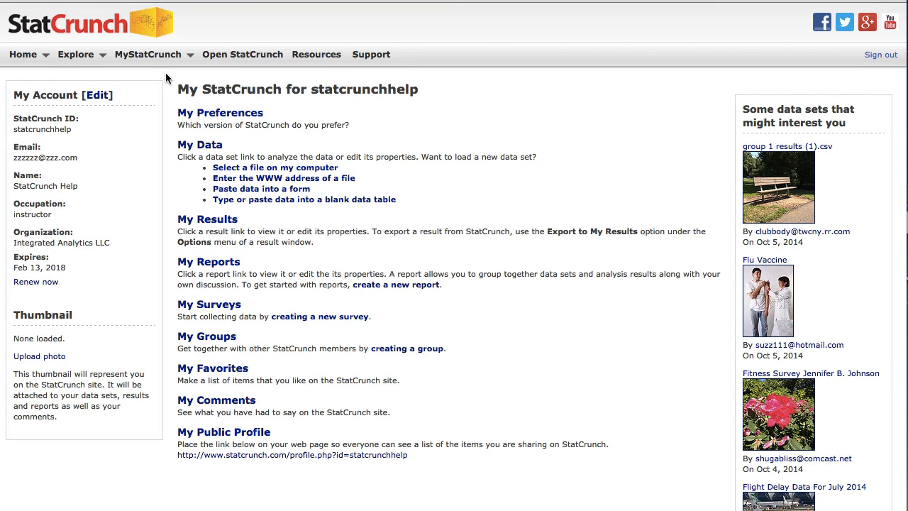
{"action": "mouse_move", "coordinate": [148, 53]}
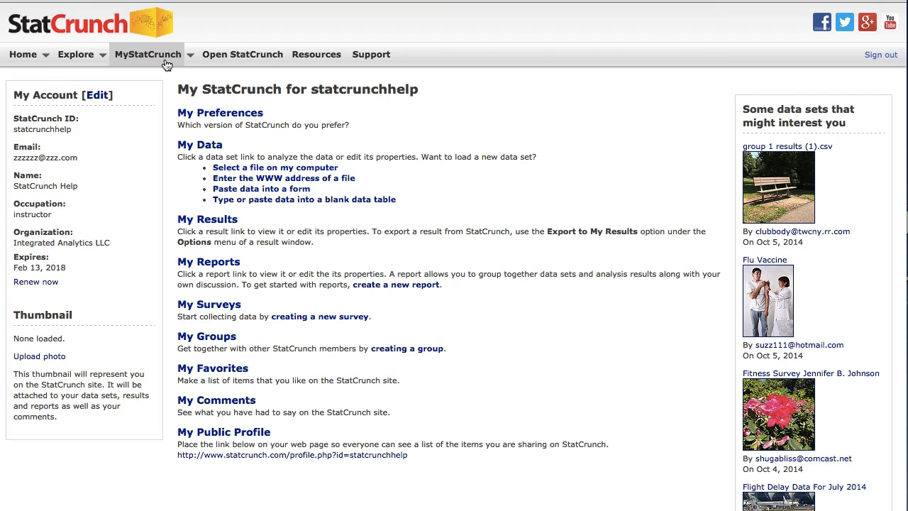
{"action": "mouse_move", "coordinate": [171, 102]}
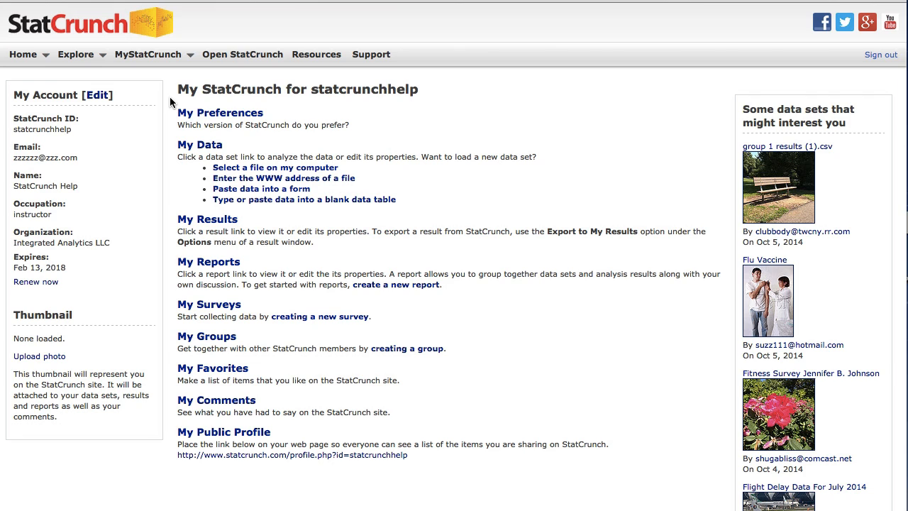
{"action": "mouse_move", "coordinate": [244, 171]}
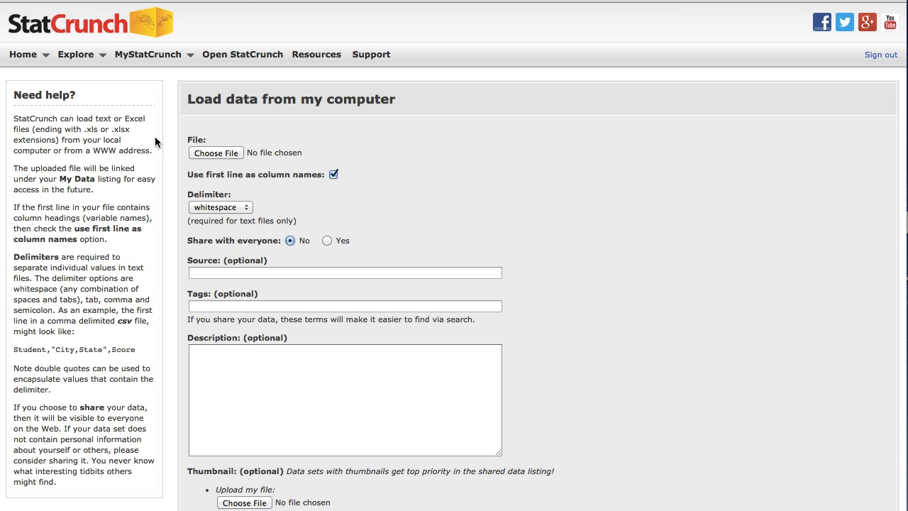
{"action": "mouse_move", "coordinate": [150, 136]}
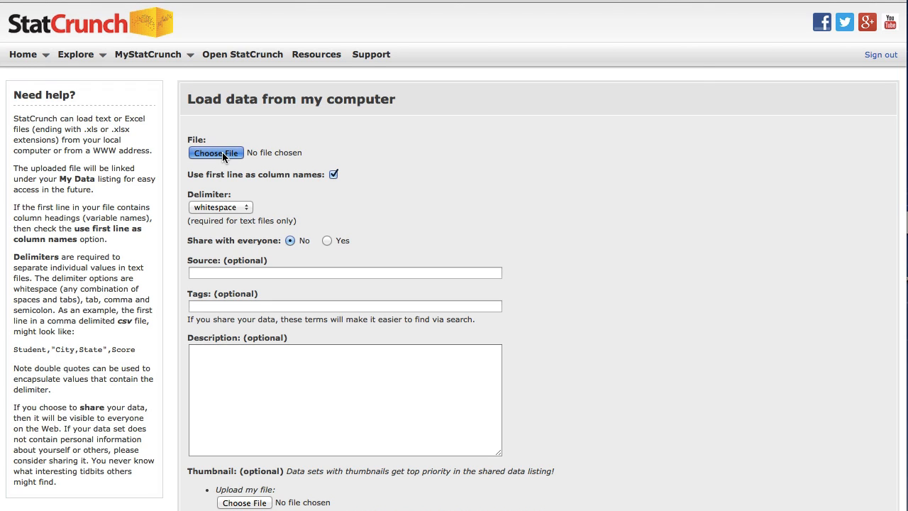
Choose College_Worth_It.xlsx from the Desktop as the file to load.
{"action": "left_click", "coordinate": [215, 153]}
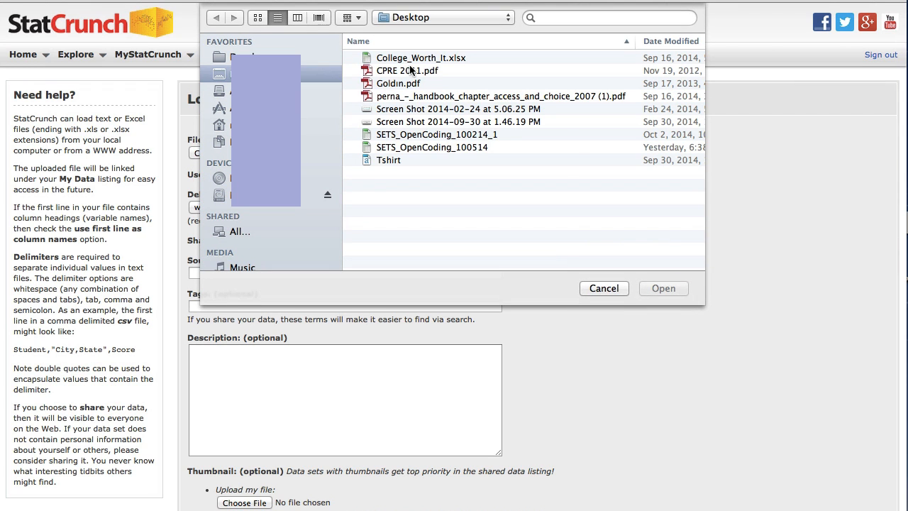
{"action": "left_click", "coordinate": [663, 288]}
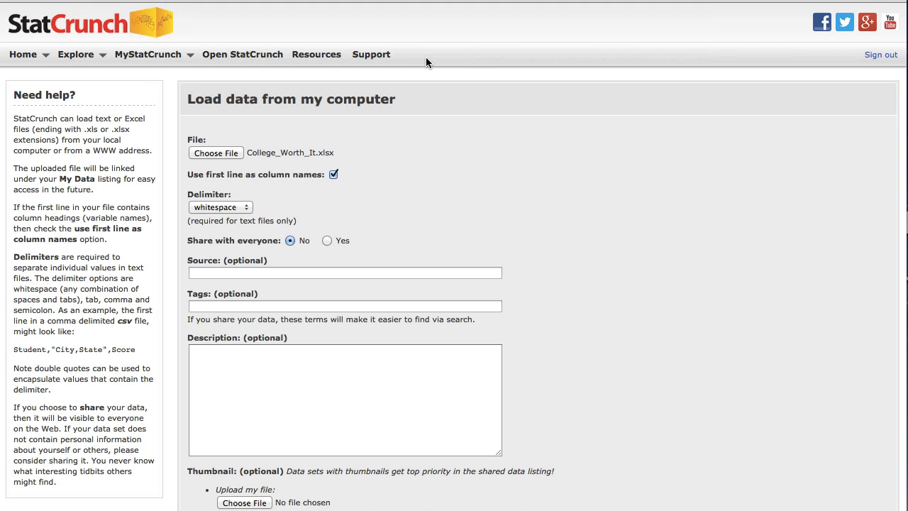
{"action": "mouse_move", "coordinate": [366, 181]}
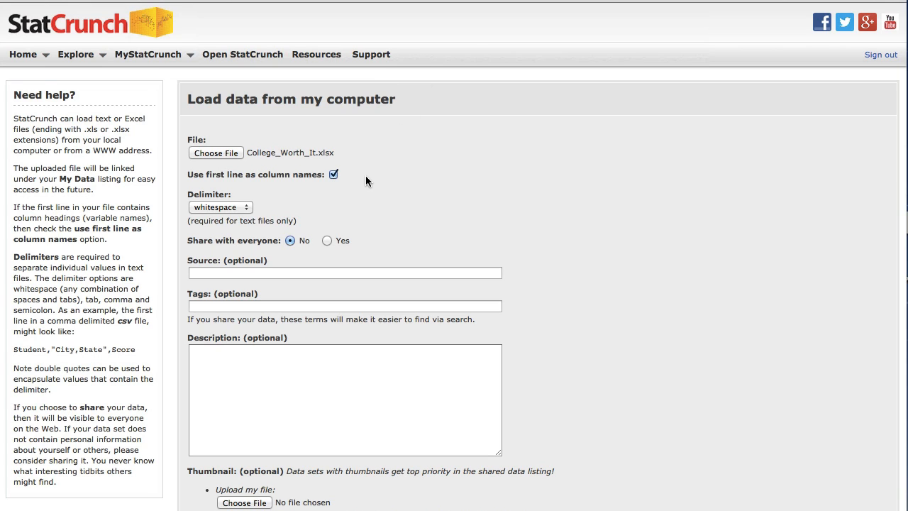
{"action": "mouse_move", "coordinate": [349, 180]}
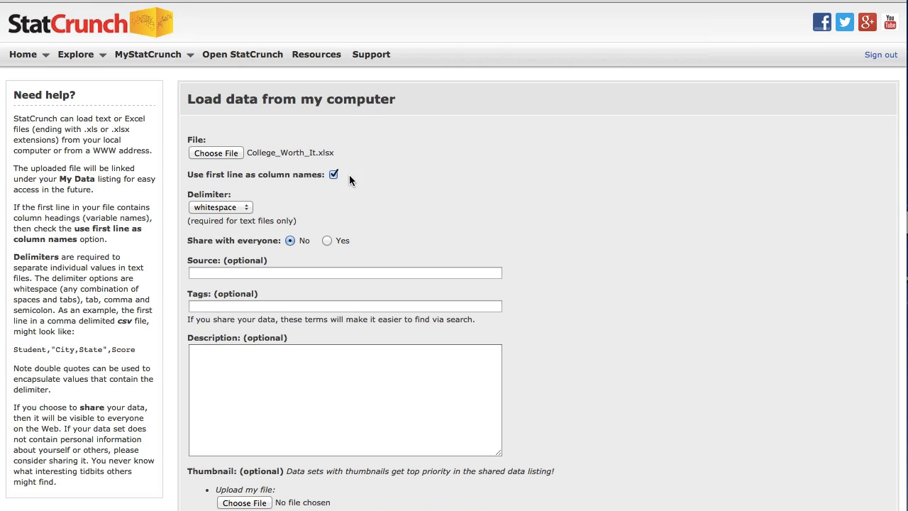
{"action": "mouse_move", "coordinate": [347, 176]}
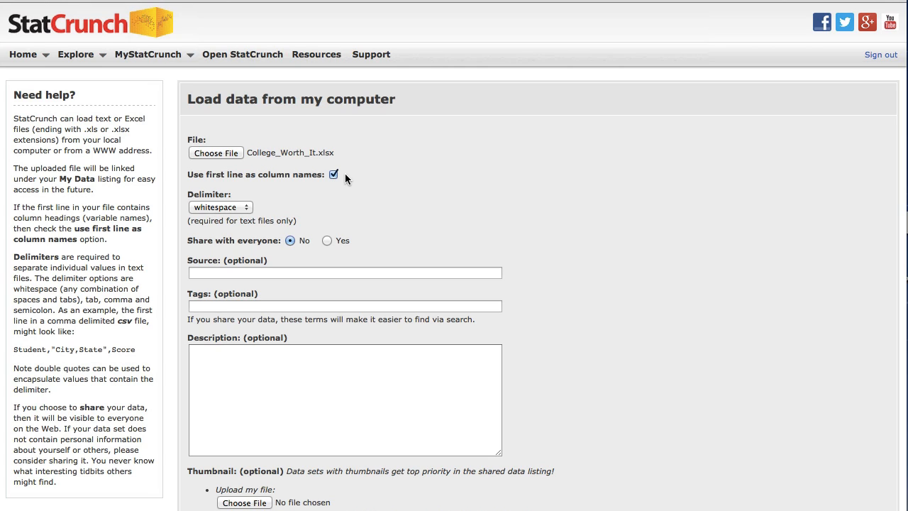
{"action": "mouse_move", "coordinate": [295, 210]}
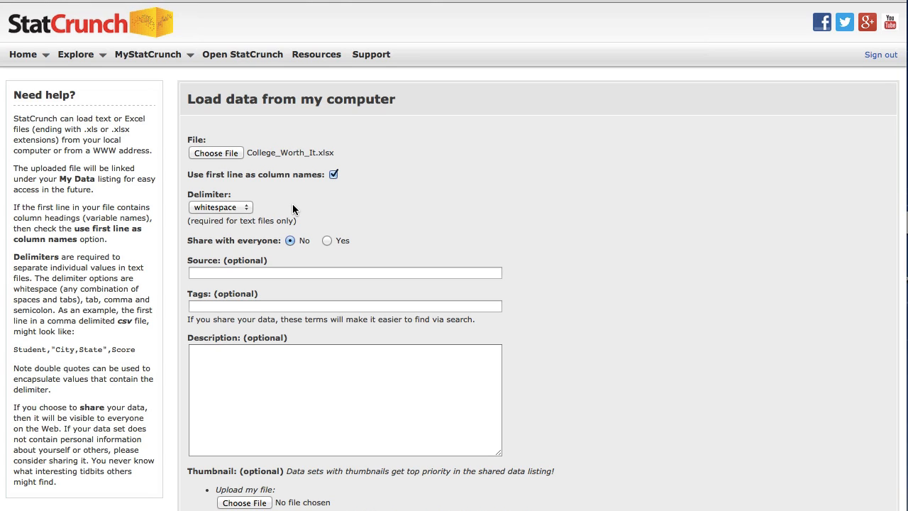
{"action": "mouse_move", "coordinate": [504, 251]}
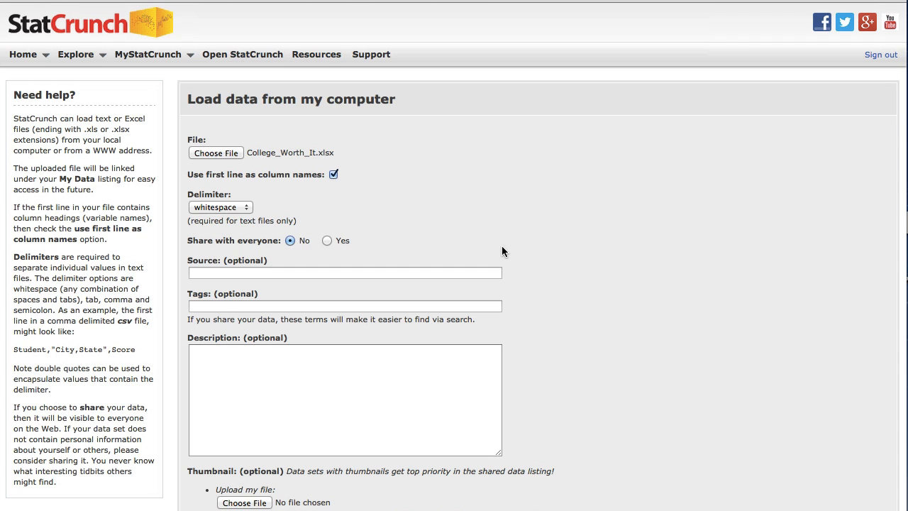
Scroll down the load form to reach Load File for College_Worth_It.xlsx.
{"action": "scroll", "scroll_direction": "down", "scroll_amount": 3}
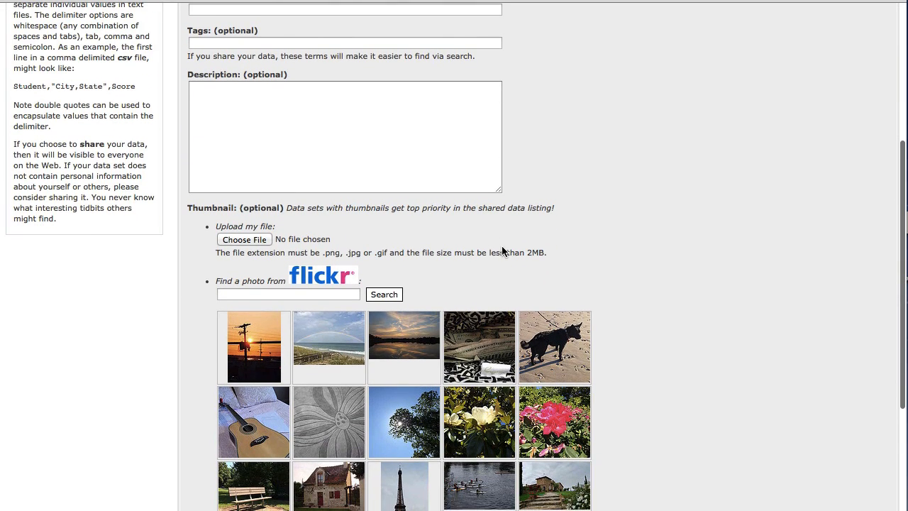
{"action": "mouse_move", "coordinate": [635, 290]}
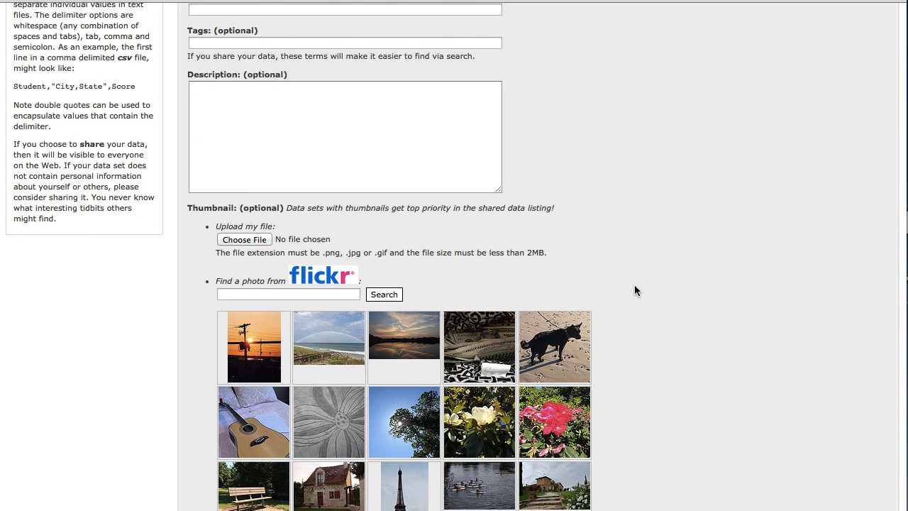
{"action": "scroll", "scroll_direction": "down", "scroll_amount": 3}
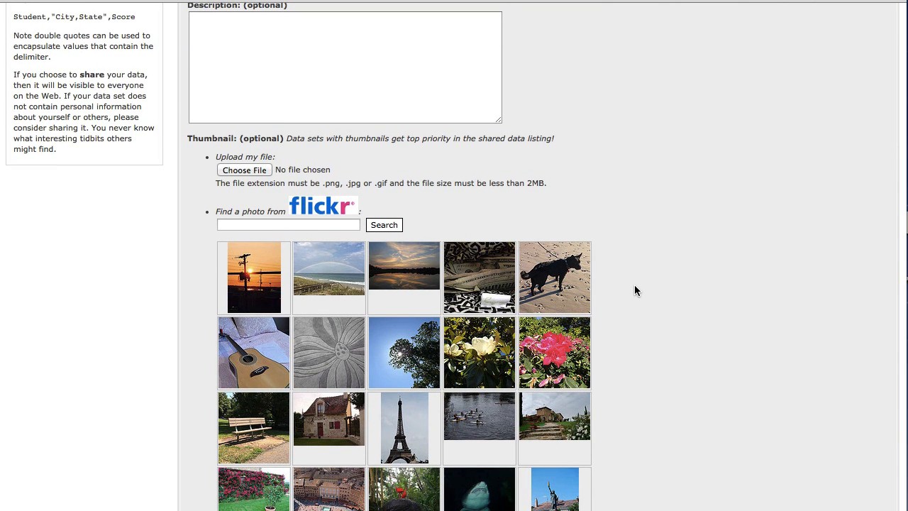
{"action": "scroll", "scroll_direction": "down", "scroll_amount": 3}
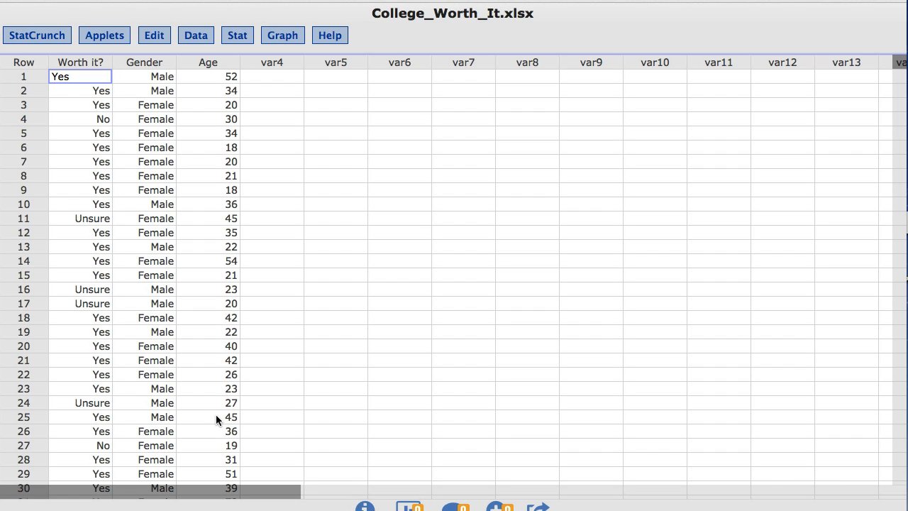
{"action": "mouse_move", "coordinate": [238, 34]}
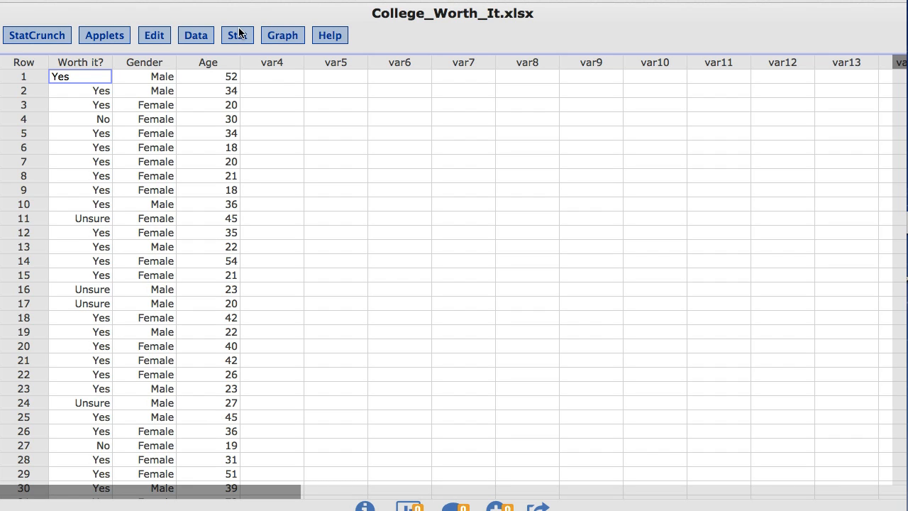
Compute column summary statistics for Age (n 1287, mean 29.31, SD 12.94, median 23).
{"action": "left_click", "coordinate": [237, 35]}
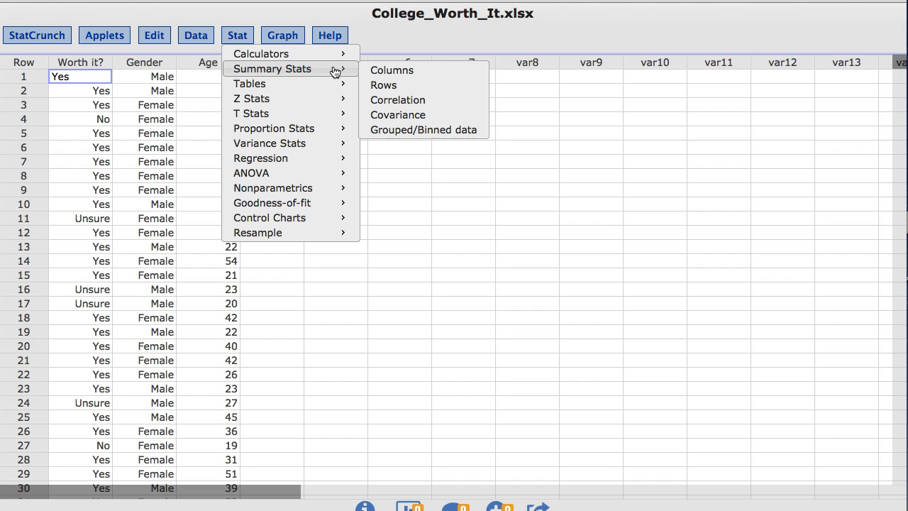
{"action": "left_click", "coordinate": [391, 70]}
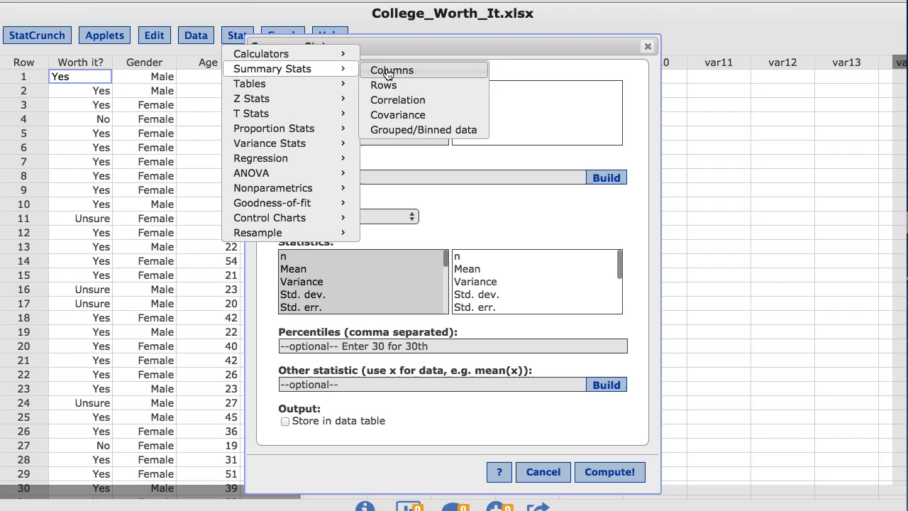
{"action": "left_click", "coordinate": [391, 70]}
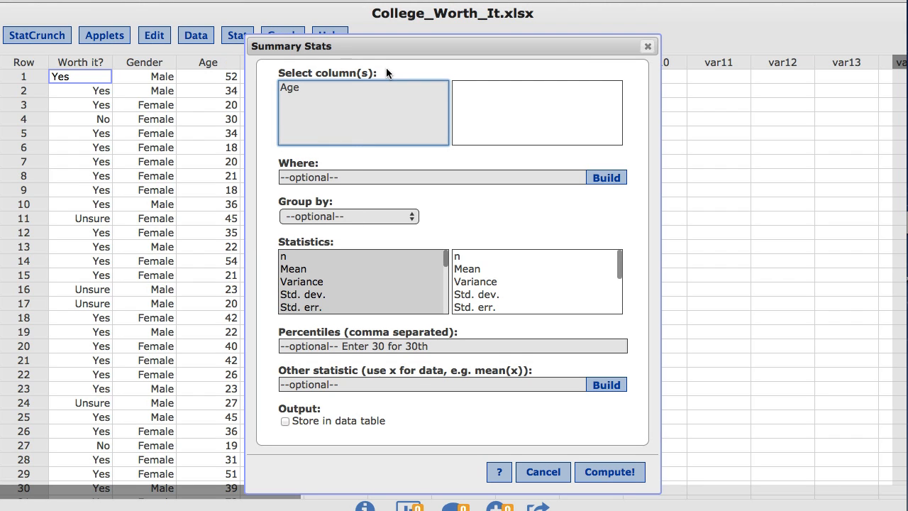
{"action": "left_click", "coordinate": [289, 88]}
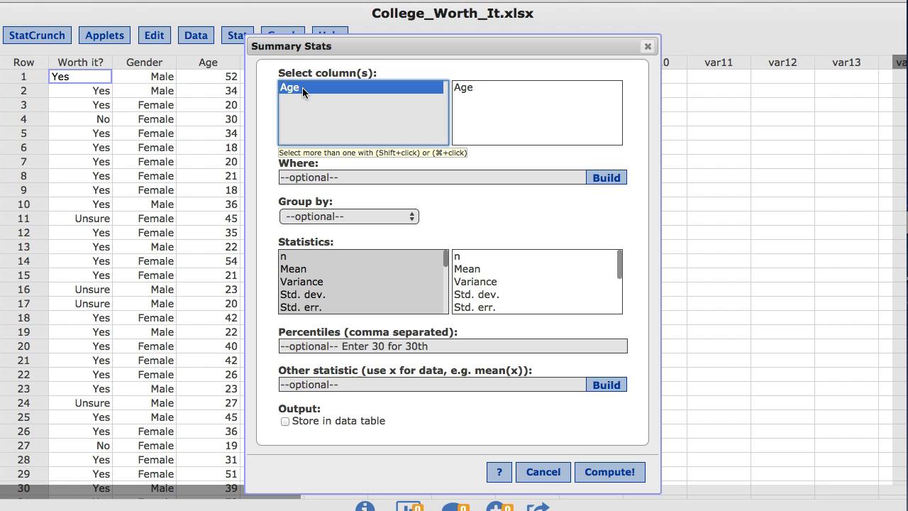
{"action": "mouse_move", "coordinate": [618, 480]}
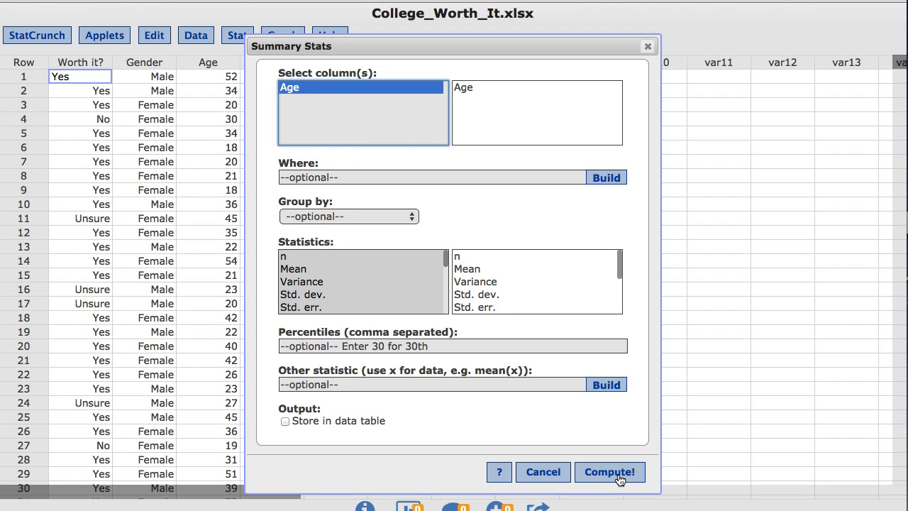
{"action": "left_click", "coordinate": [609, 471]}
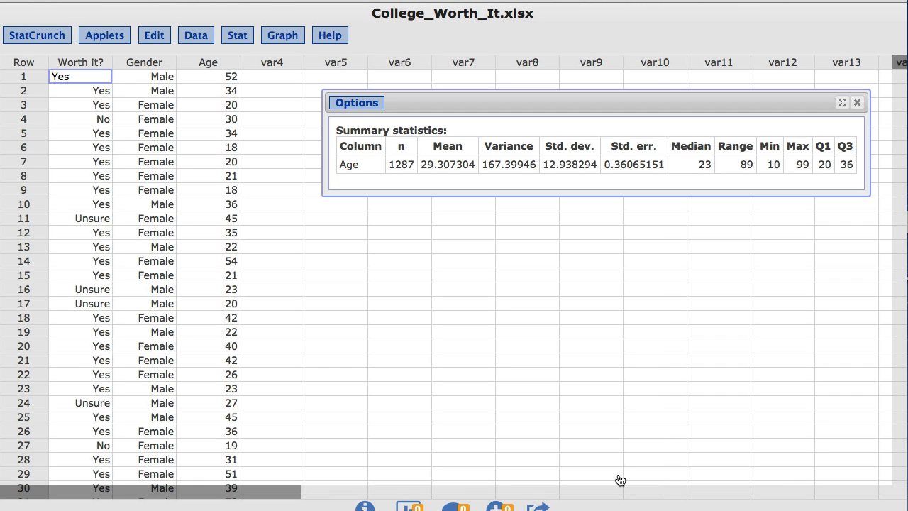
{"action": "mouse_move", "coordinate": [468, 275]}
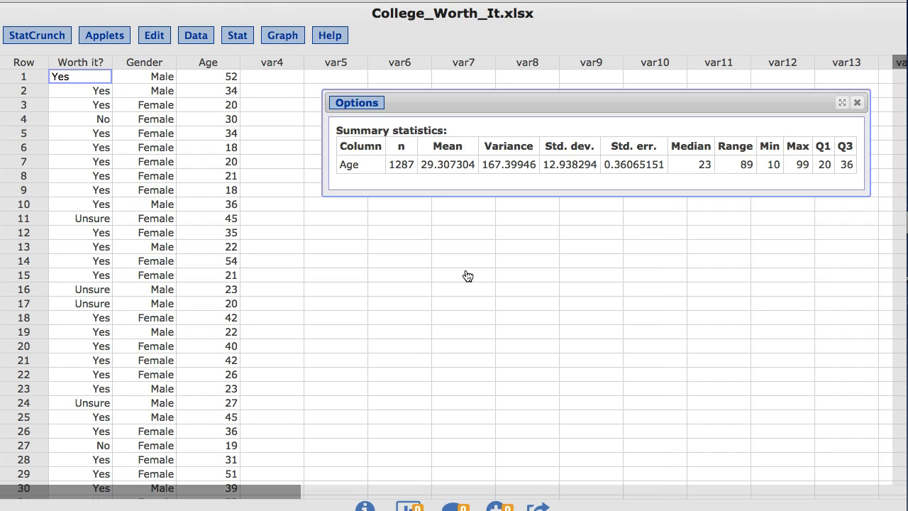
Edit the Age summary statistics to group by Gender (728 Female, 551 Male).
{"action": "left_click", "coordinate": [356, 102]}
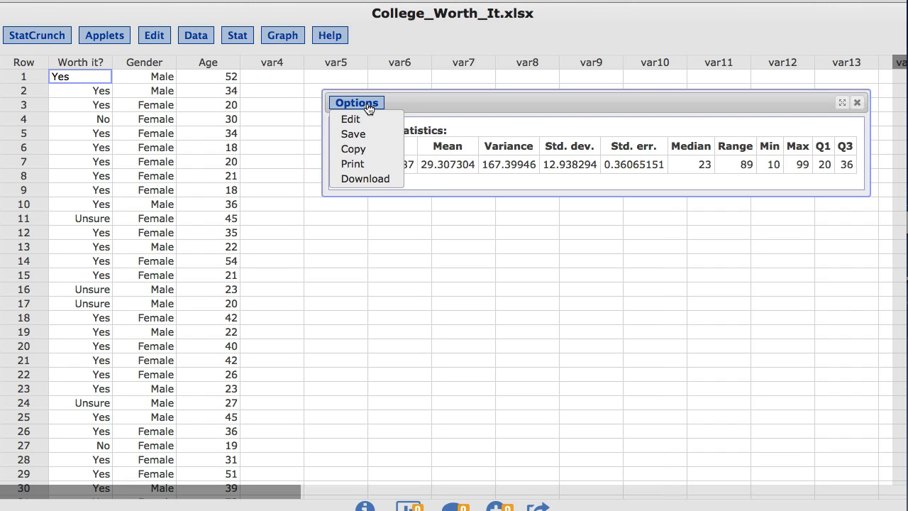
{"action": "mouse_move", "coordinate": [349, 120]}
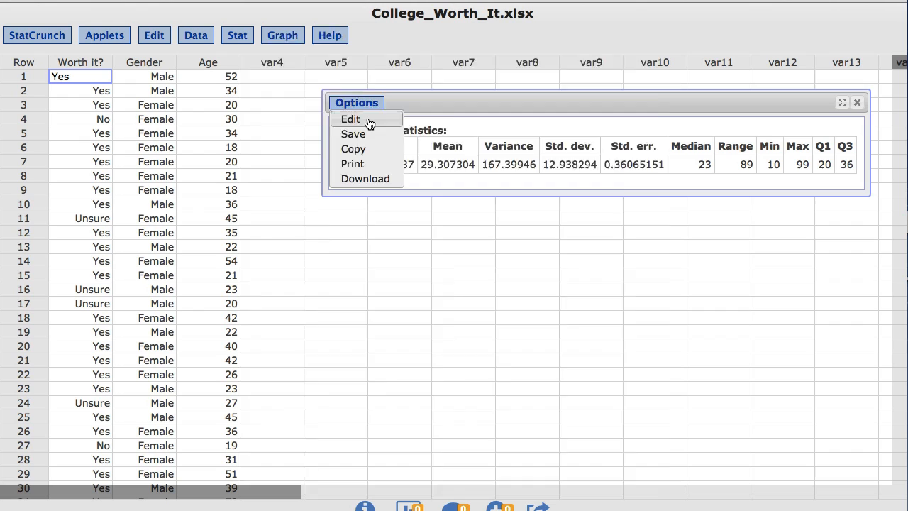
{"action": "left_click", "coordinate": [349, 119]}
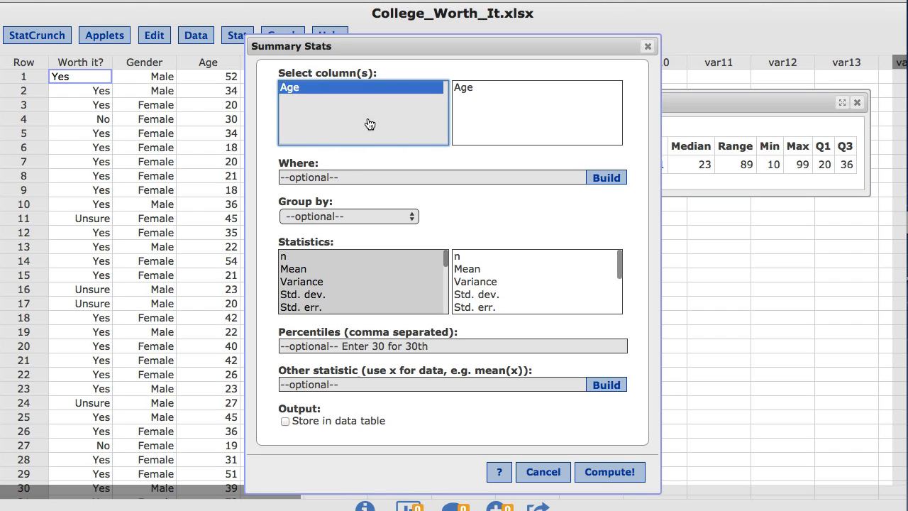
{"action": "mouse_move", "coordinate": [358, 117]}
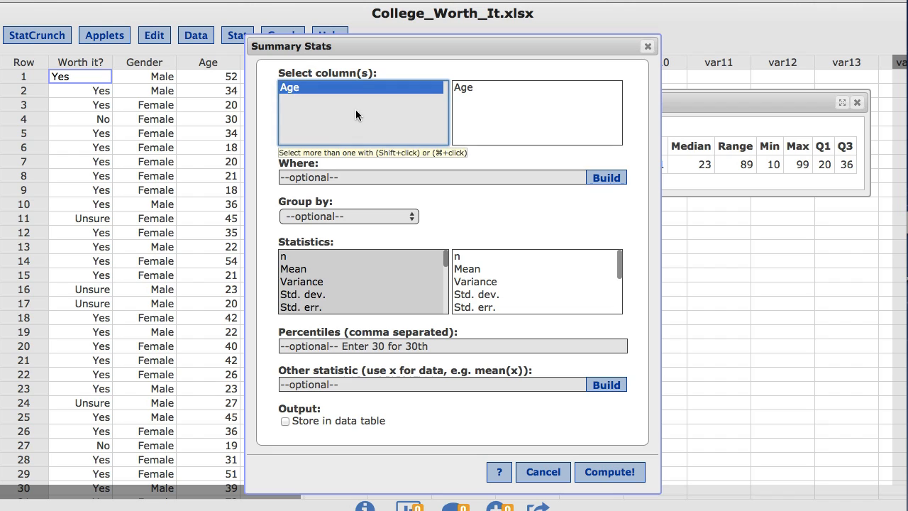
{"action": "left_click", "coordinate": [410, 215]}
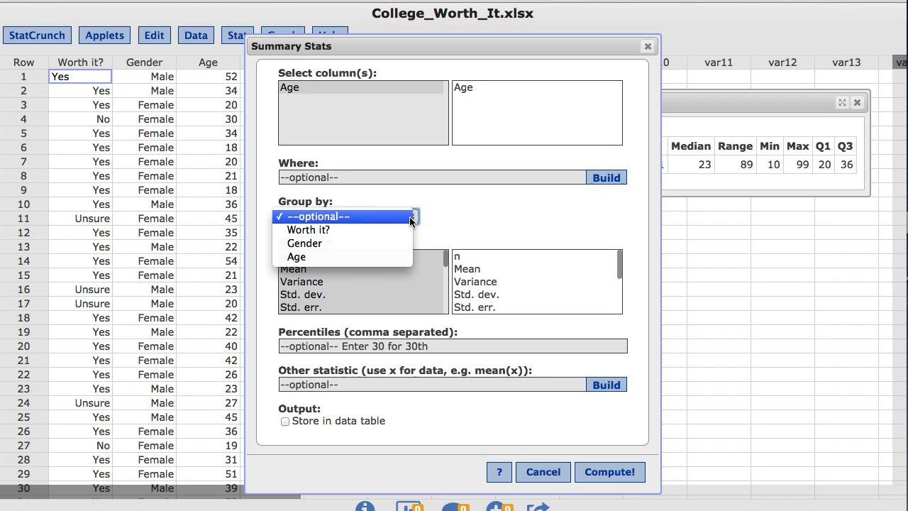
{"action": "left_click", "coordinate": [304, 244]}
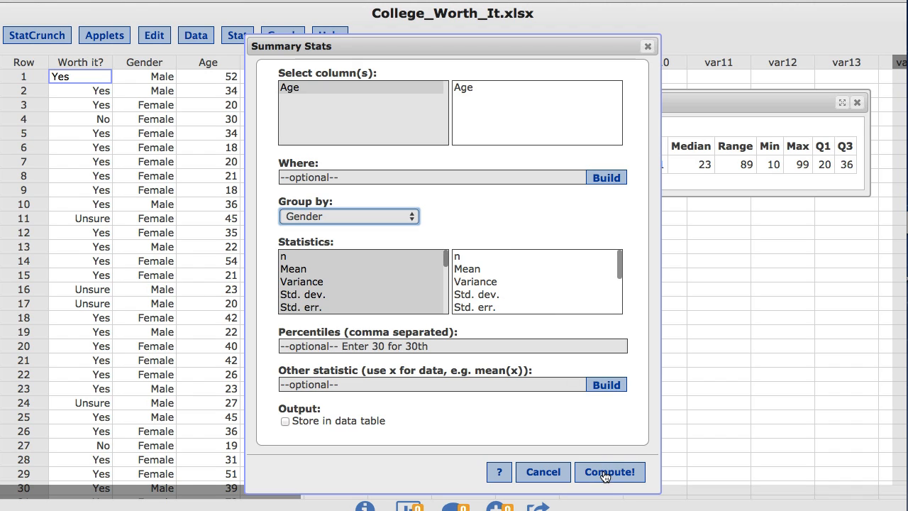
{"action": "left_click", "coordinate": [607, 471]}
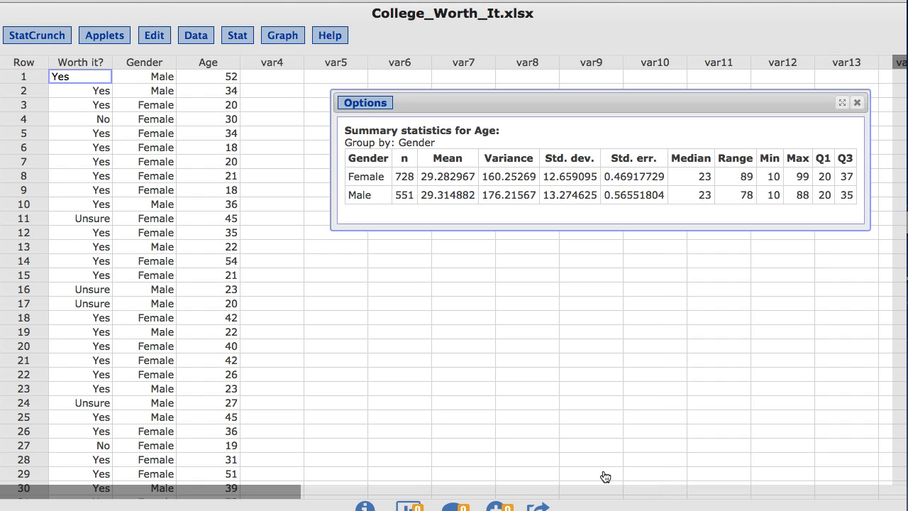
{"action": "left_click", "coordinate": [283, 34]}
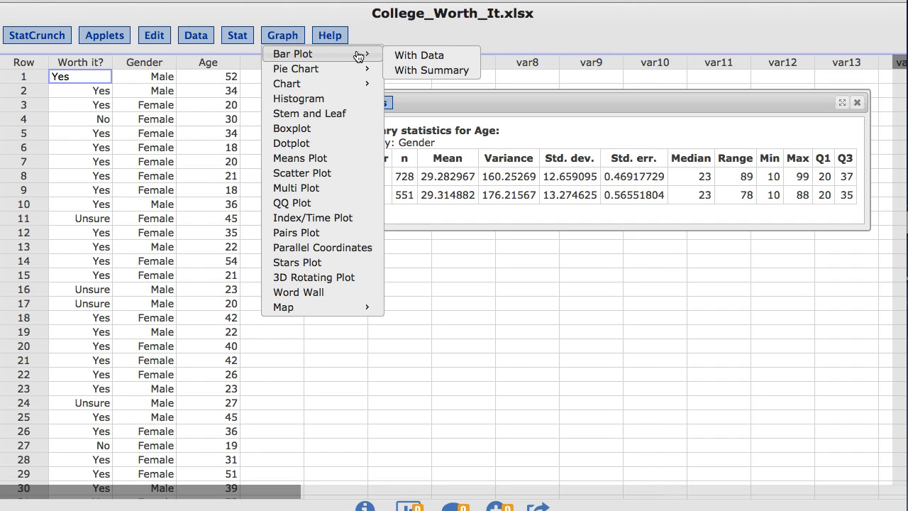
{"action": "mouse_move", "coordinate": [418, 55]}
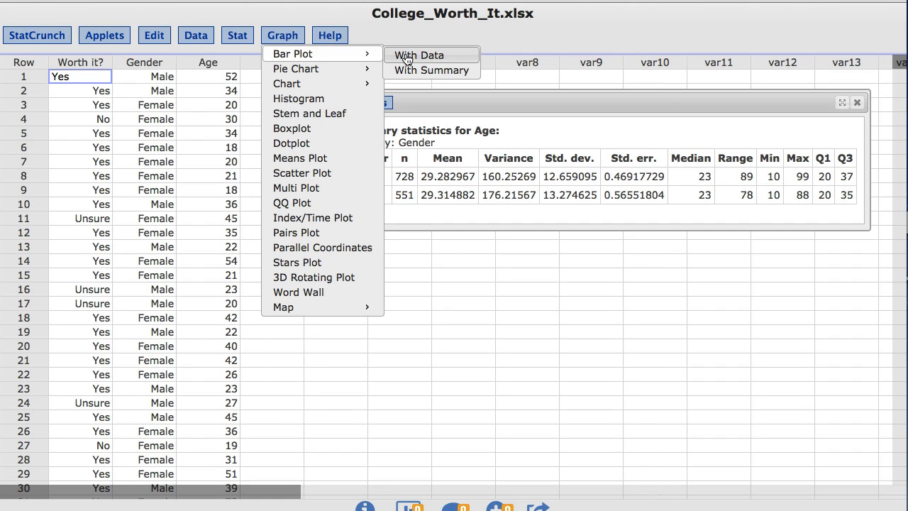
Create a bar plot of Worth it? frequencies for No, Unsure and Yes from the data.
{"action": "left_click", "coordinate": [418, 54]}
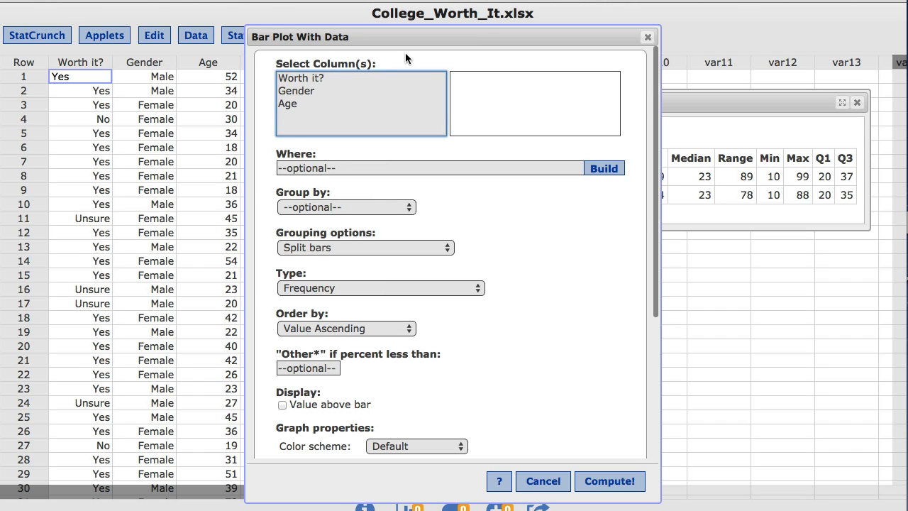
{"action": "left_click", "coordinate": [300, 79]}
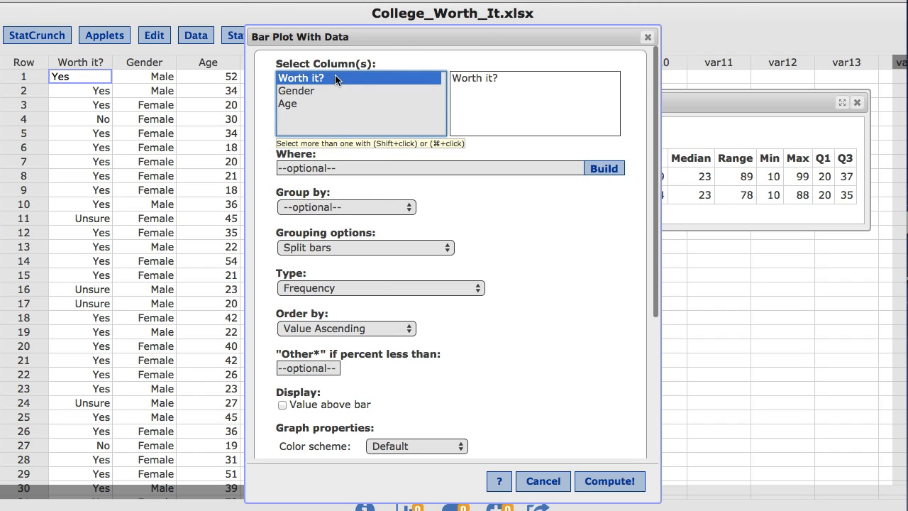
{"action": "left_click", "coordinate": [609, 481]}
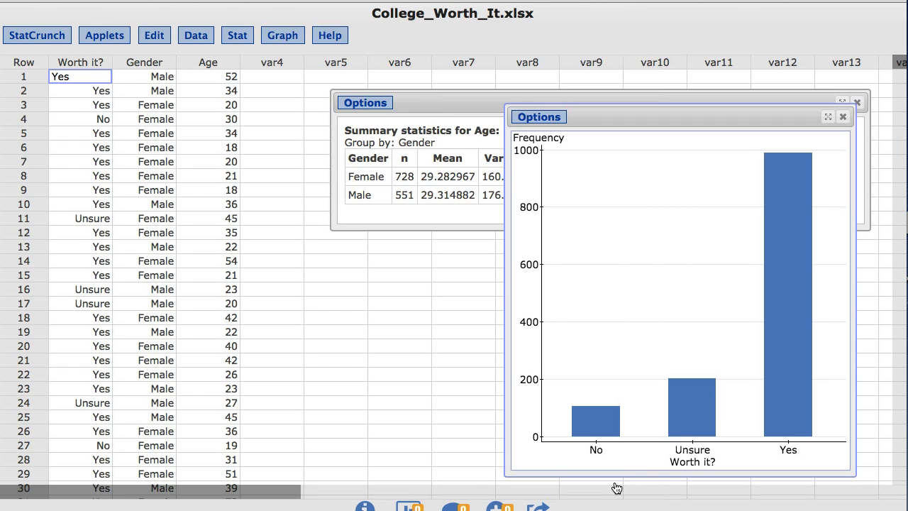
{"action": "mouse_move", "coordinate": [738, 460]}
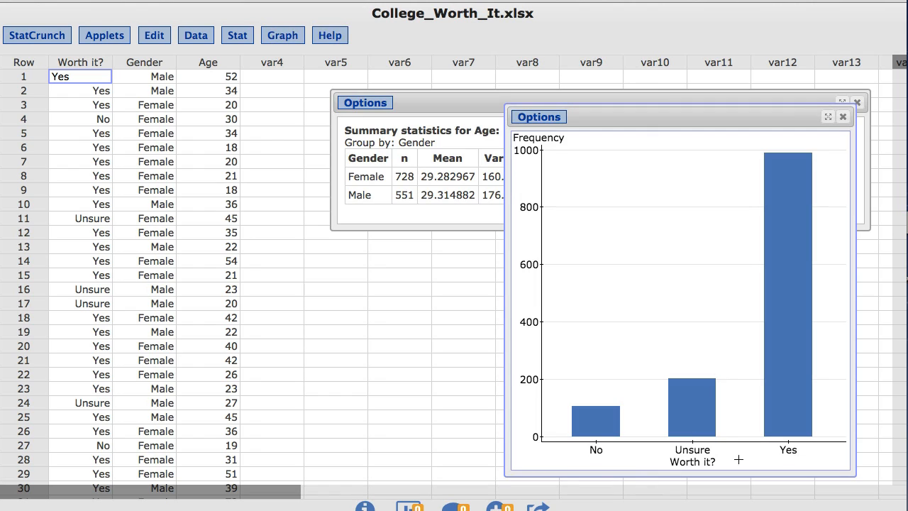
{"action": "left_click", "coordinate": [539, 116]}
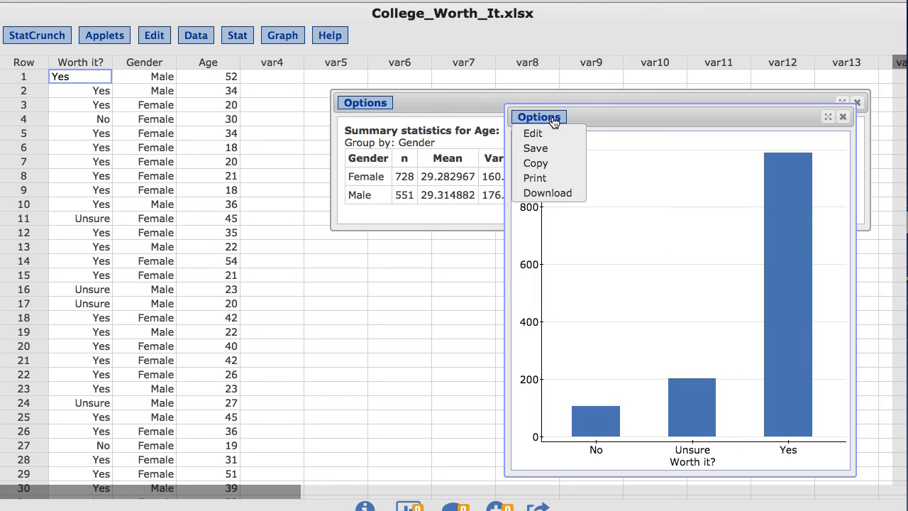
Edit the Worth it? bar plot to group by Gender with split bars.
{"action": "left_click", "coordinate": [532, 133]}
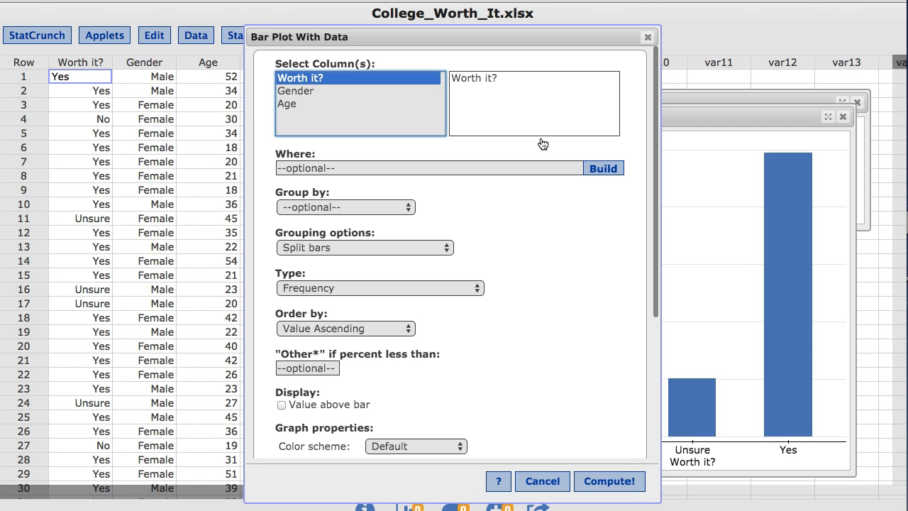
{"action": "mouse_move", "coordinate": [406, 208]}
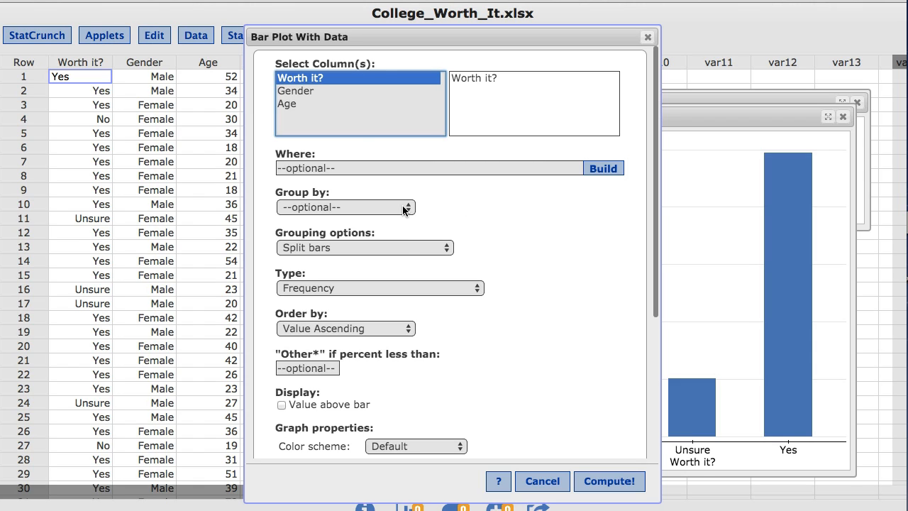
{"action": "left_click", "coordinate": [409, 207]}
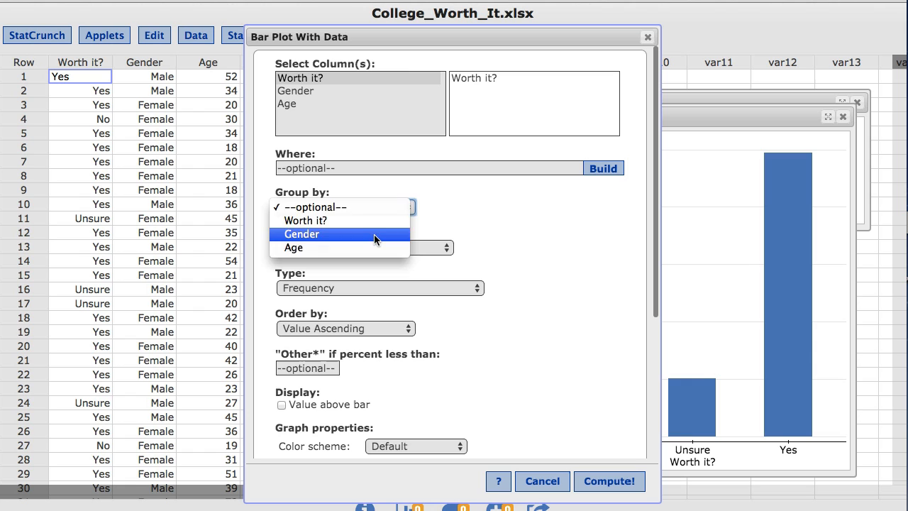
{"action": "left_click", "coordinate": [301, 232]}
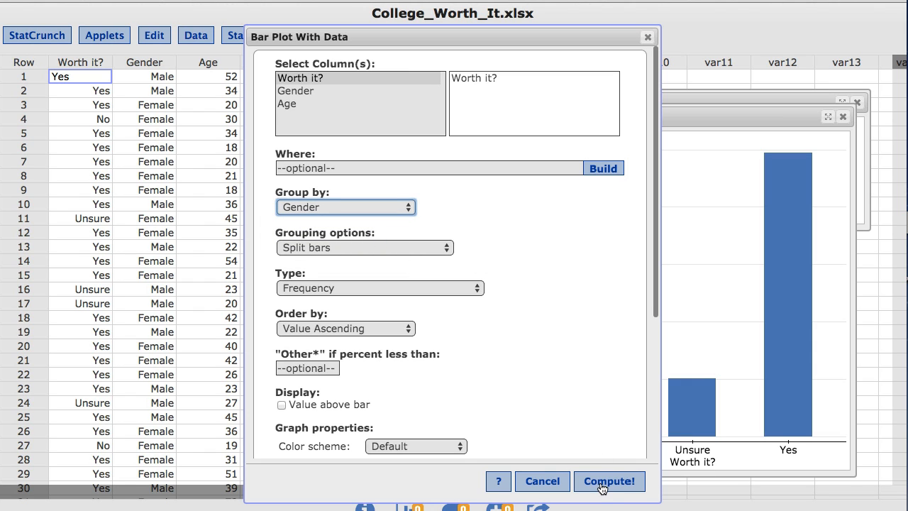
{"action": "left_click", "coordinate": [609, 481]}
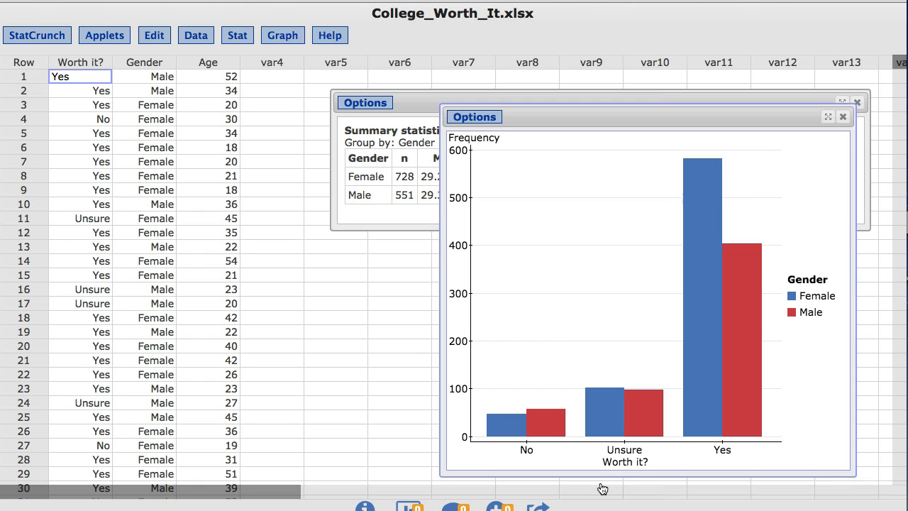
{"action": "left_click", "coordinate": [655, 76]}
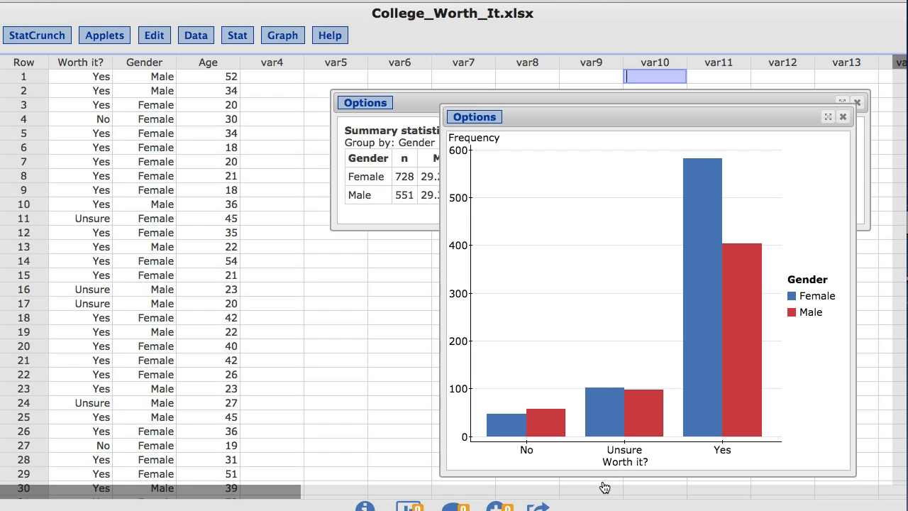
{"action": "mouse_move", "coordinate": [664, 149]}
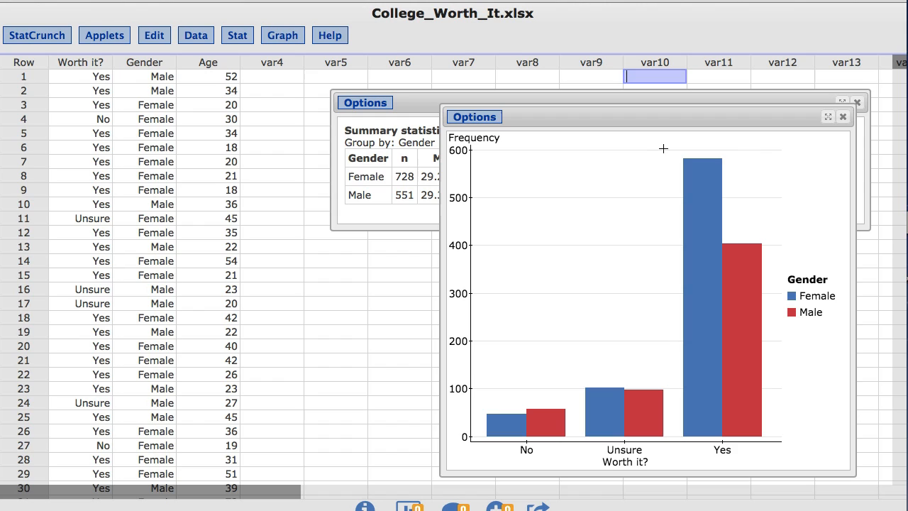
{"action": "left_click", "coordinate": [704, 283]}
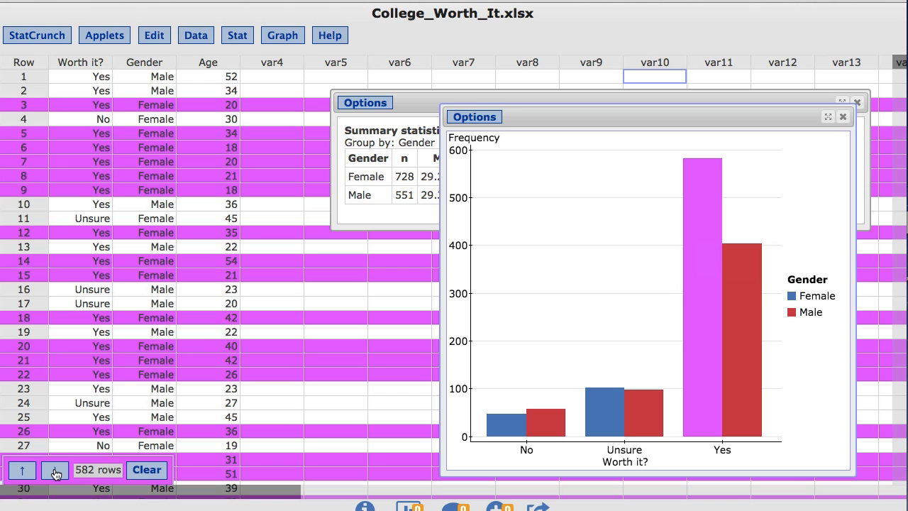
{"action": "scroll", "scroll_direction": "down", "scroll_amount": 3}
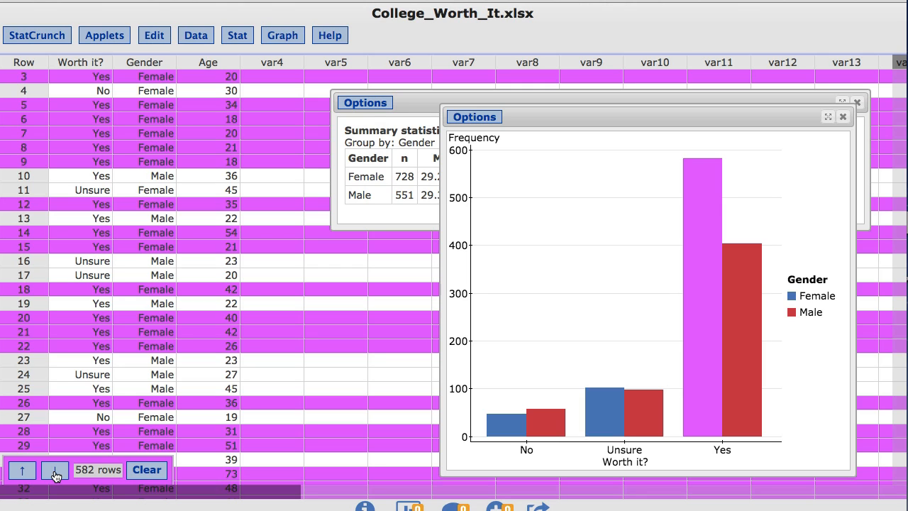
{"action": "left_click", "coordinate": [148, 474]}
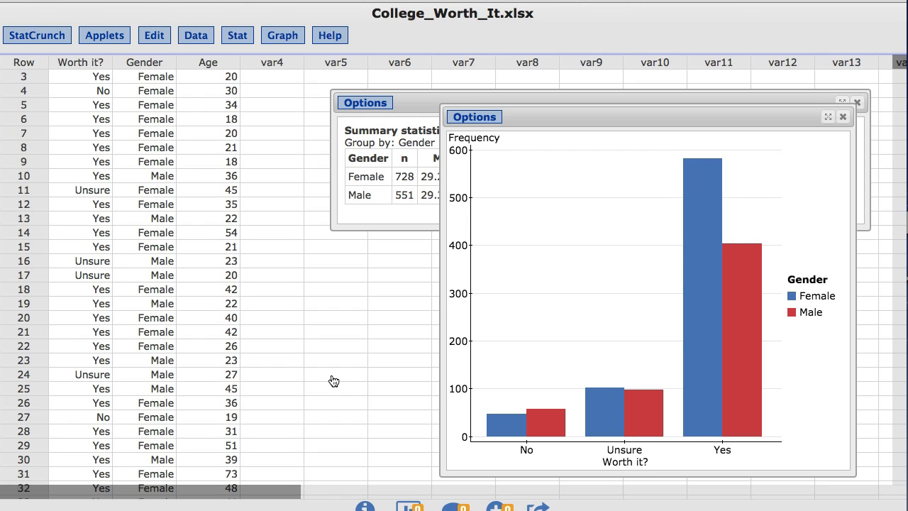
{"action": "mouse_move", "coordinate": [384, 345]}
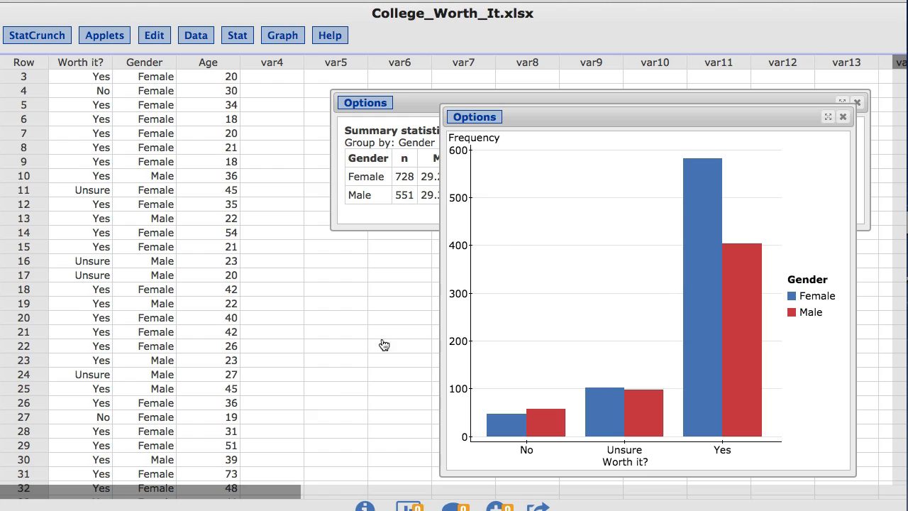
{"action": "left_click", "coordinate": [474, 116]}
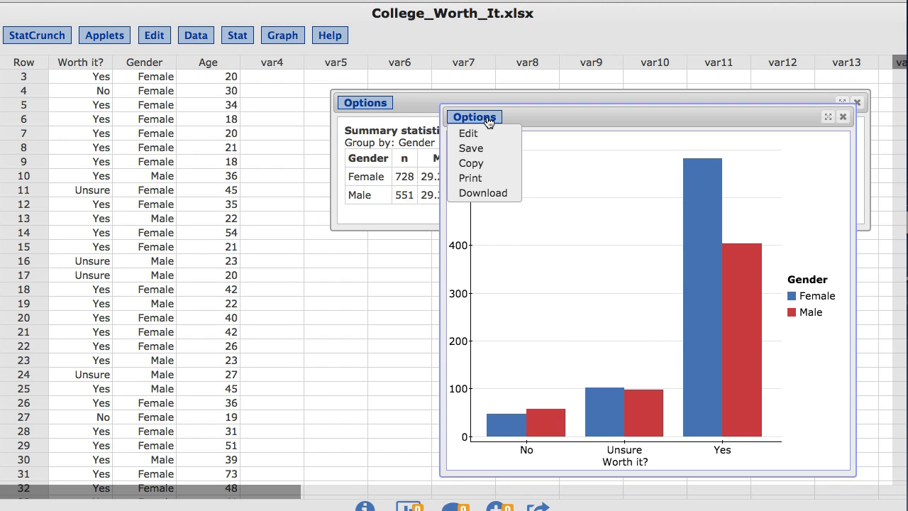
{"action": "mouse_move", "coordinate": [485, 163]}
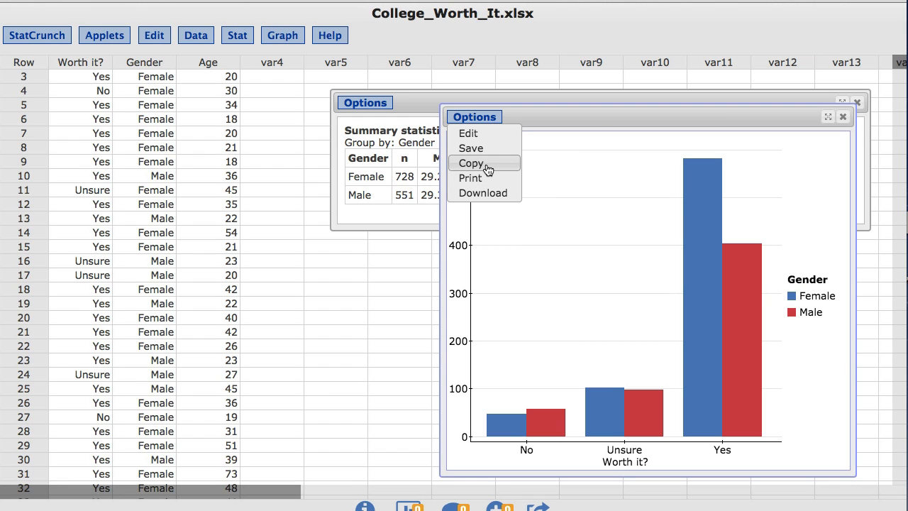
{"action": "left_click", "coordinate": [471, 163]}
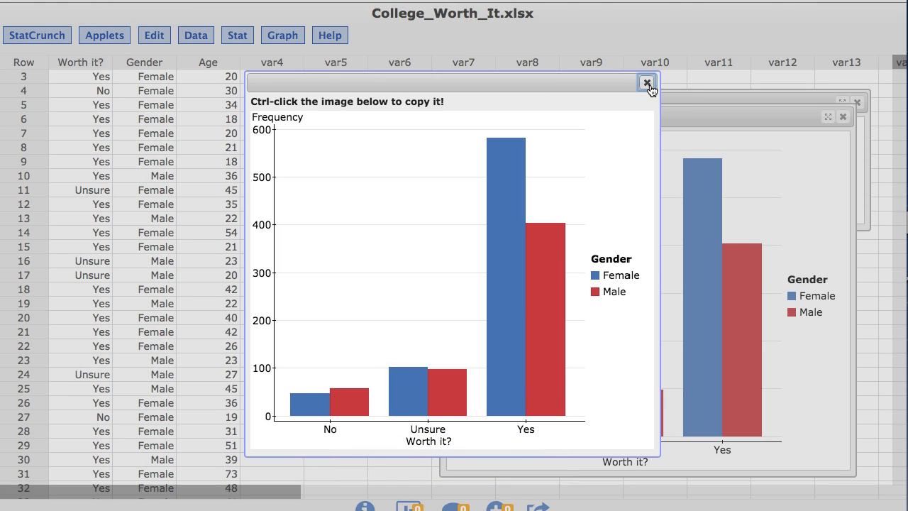
{"action": "left_click", "coordinate": [648, 82]}
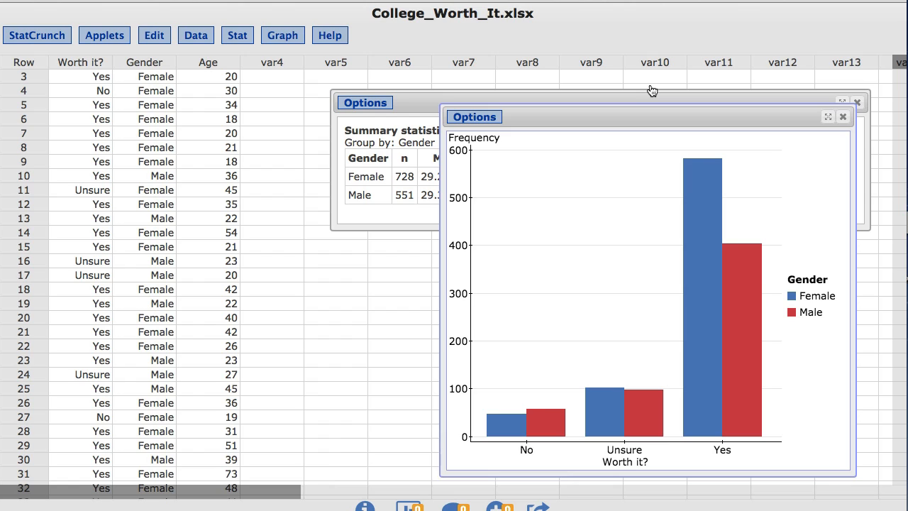
{"action": "mouse_move", "coordinate": [502, 126]}
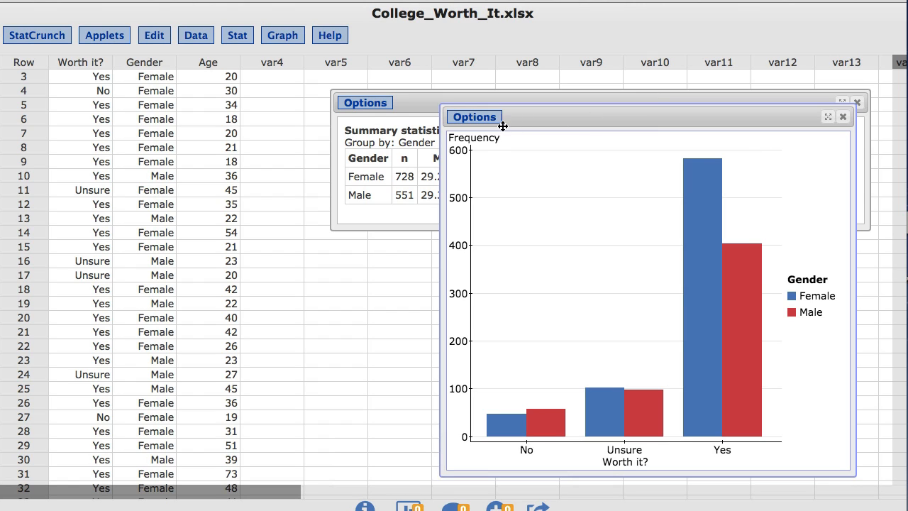
{"action": "left_click", "coordinate": [473, 117]}
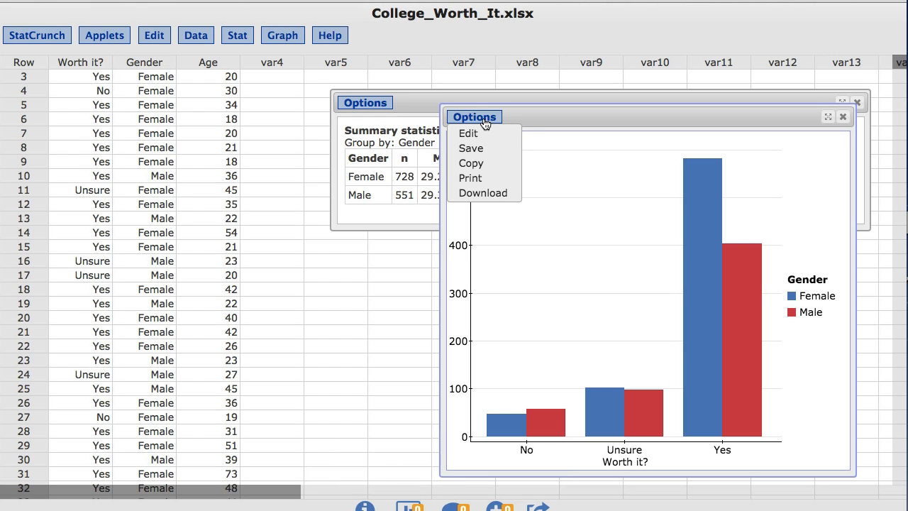
{"action": "mouse_move", "coordinate": [852, 122]}
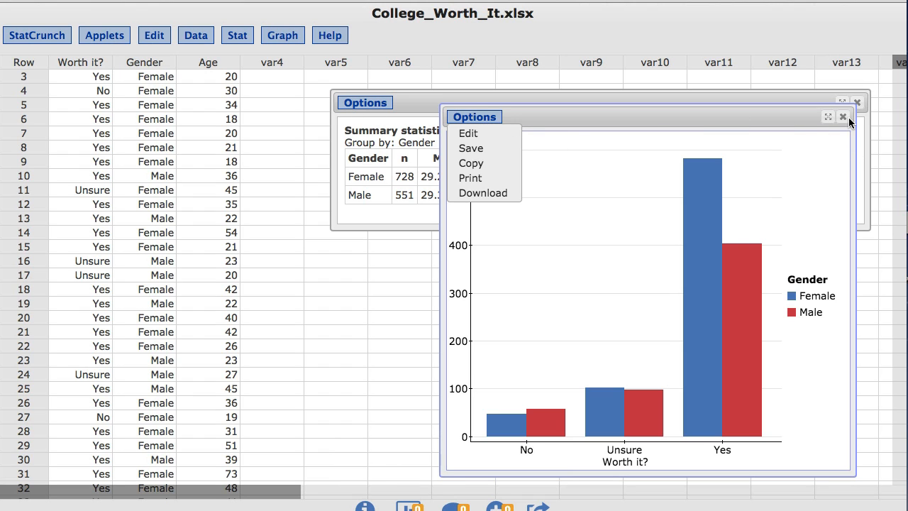